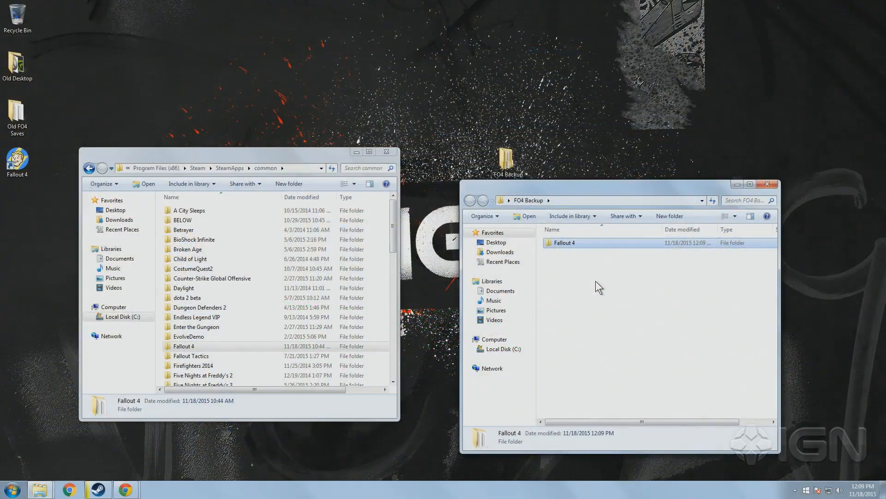
Open the backed-up Fallout 4 folder in FO4 Backup and the original Steam Fallout 4 folder
double_click(563, 242)
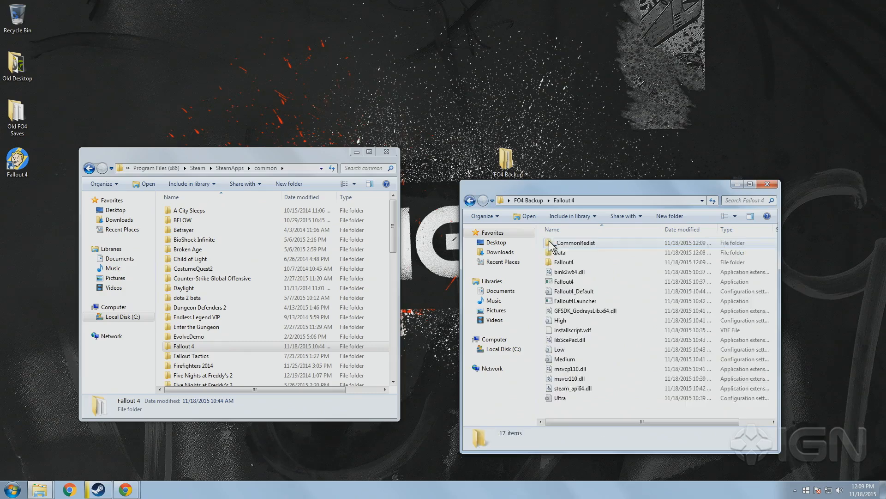
mouse_move(591, 403)
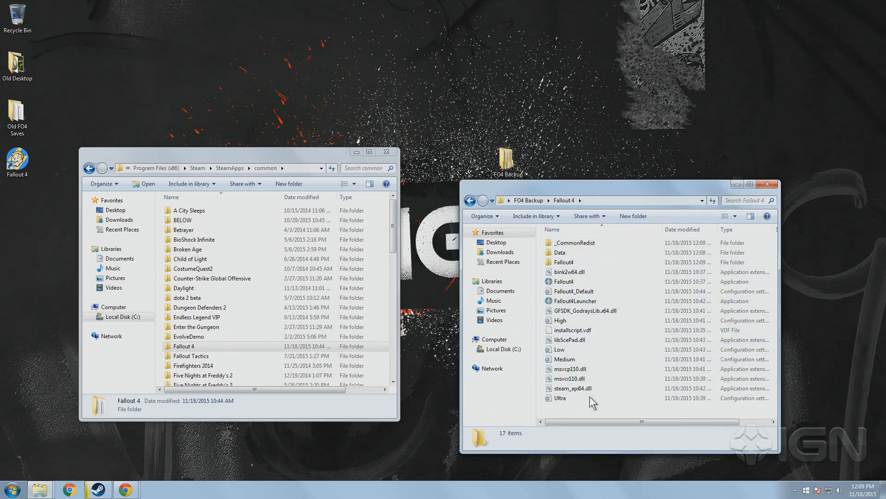
click(205, 346)
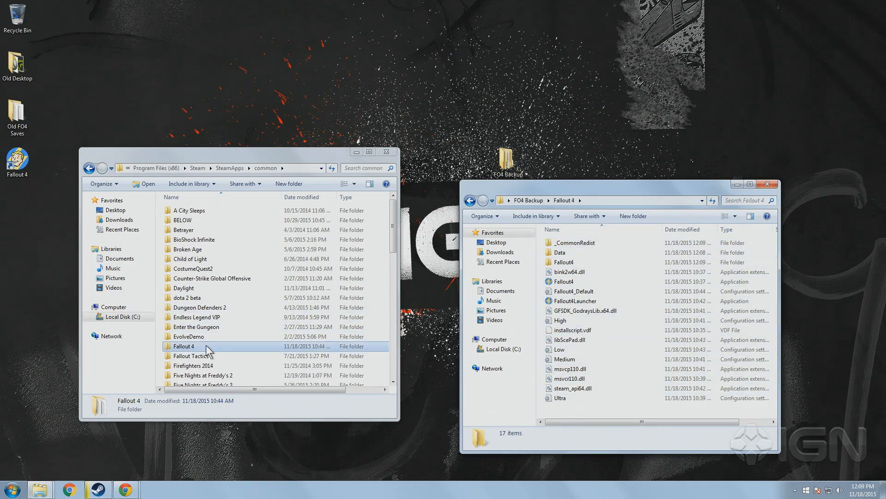
double_click(184, 345)
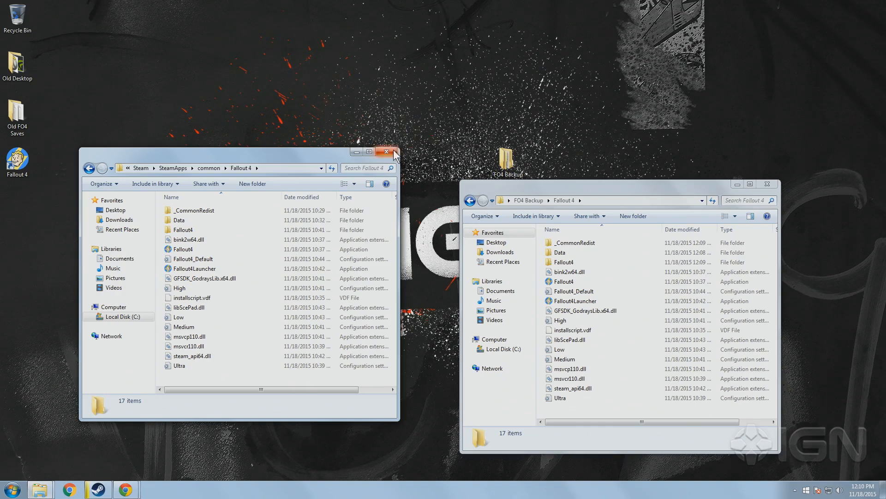
Browse to C:\Program Files (x86)\Steam\SteamApps\common, select Fallout 4, and open desktop FO4 Backup
click(386, 151)
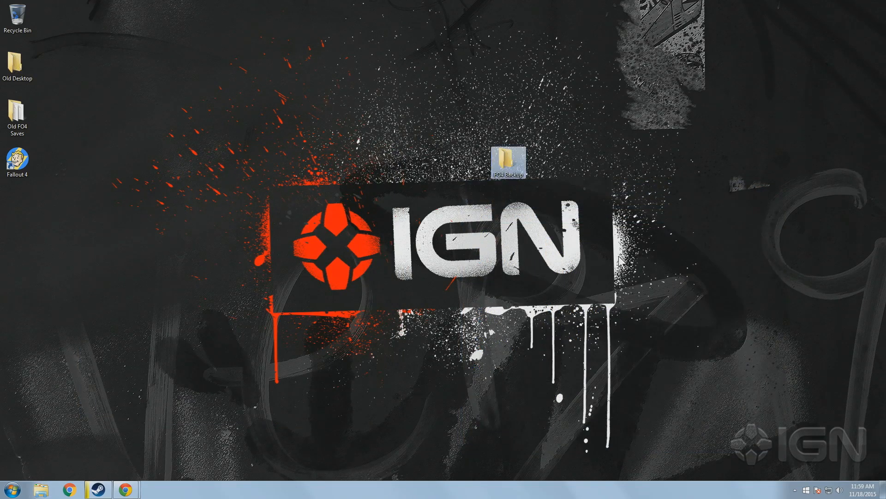
mouse_move(156, 381)
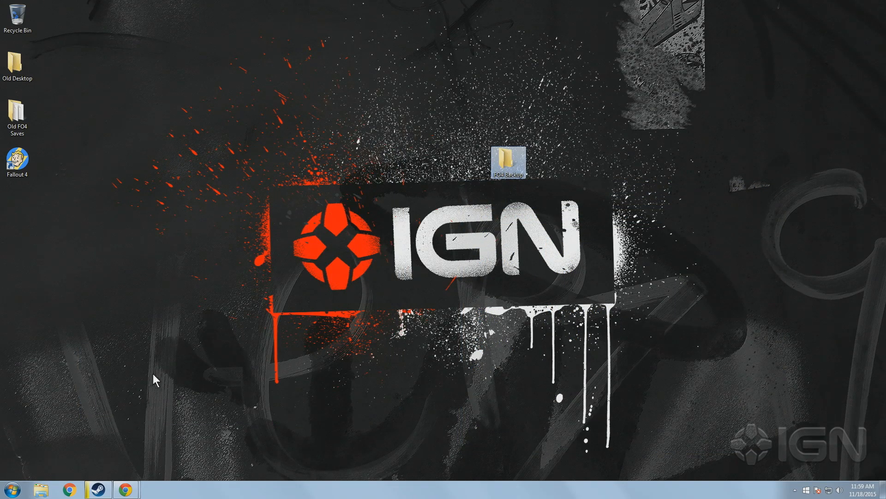
click(40, 489)
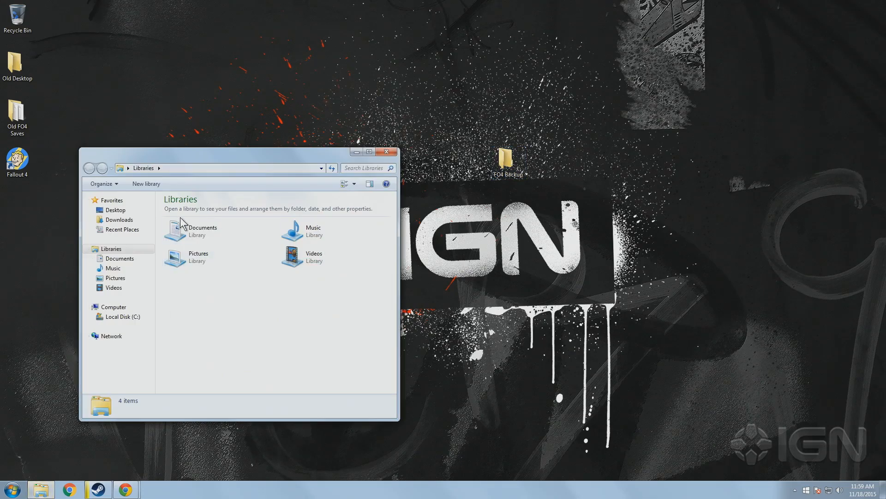
click(122, 317)
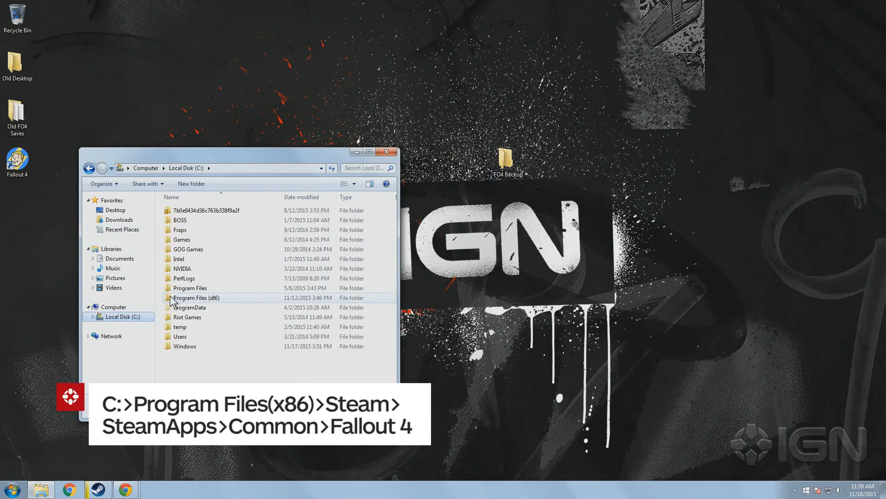
double_click(195, 297)
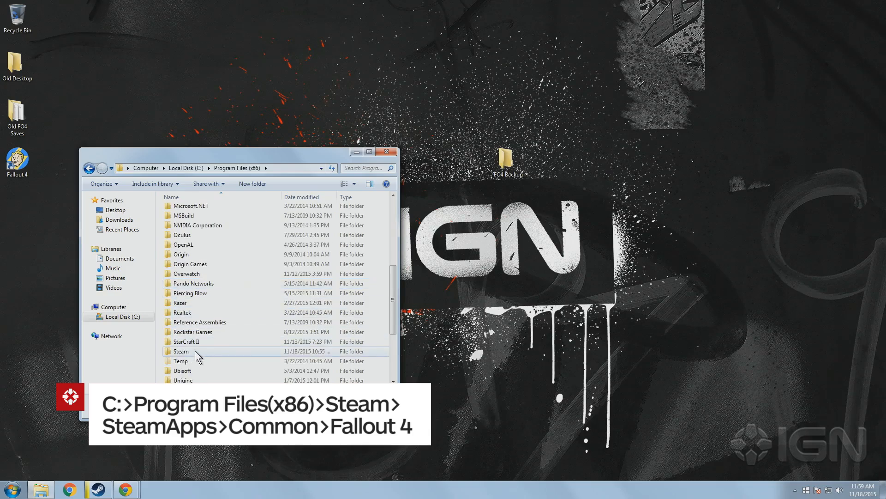
double_click(181, 351)
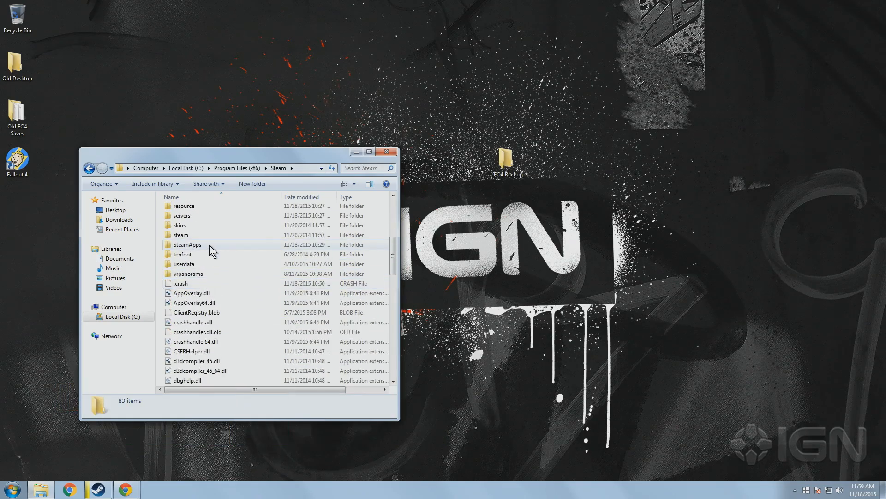
double_click(187, 244)
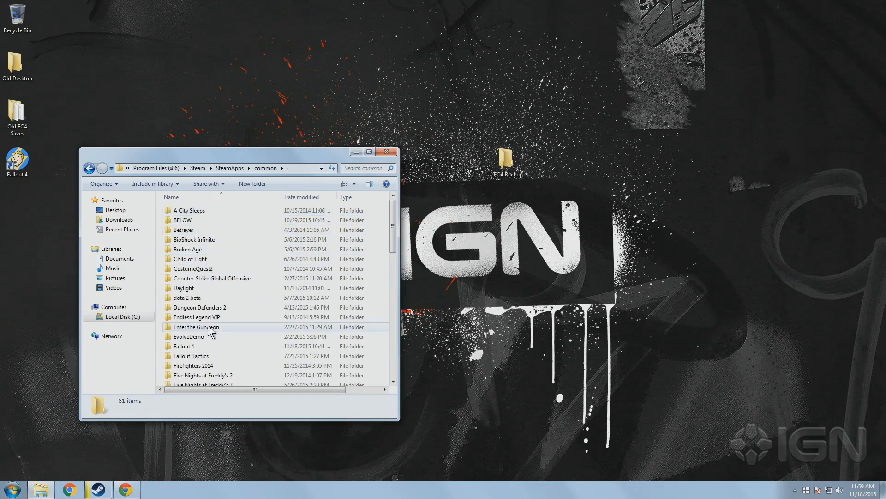
click(184, 345)
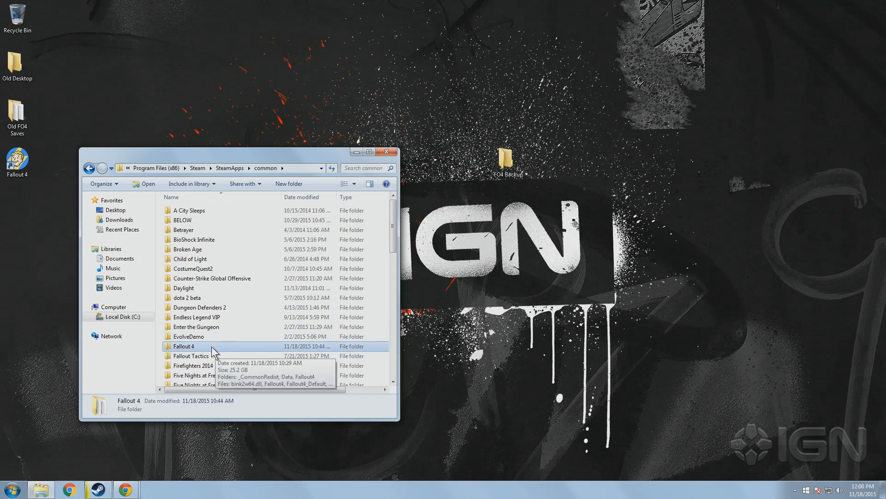
double_click(507, 157)
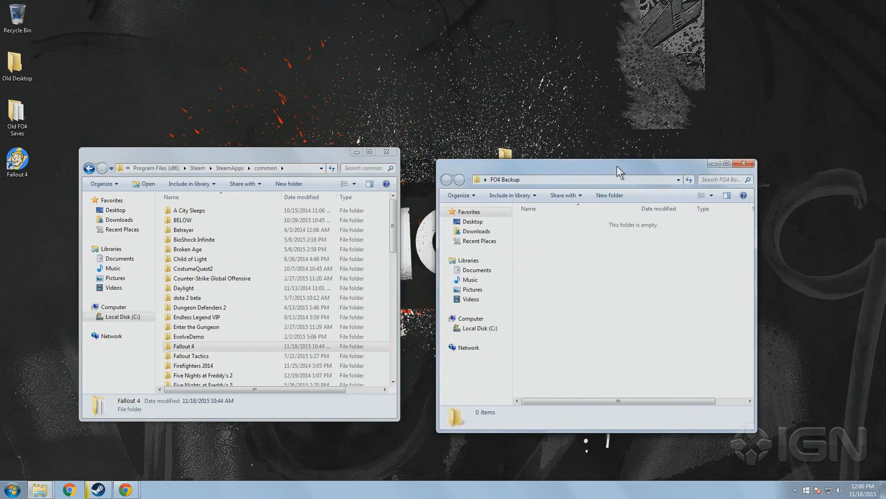
Paste the Fallout 4 folder into FO4 Backup, then open My Games in Documents
right_click(184, 346)
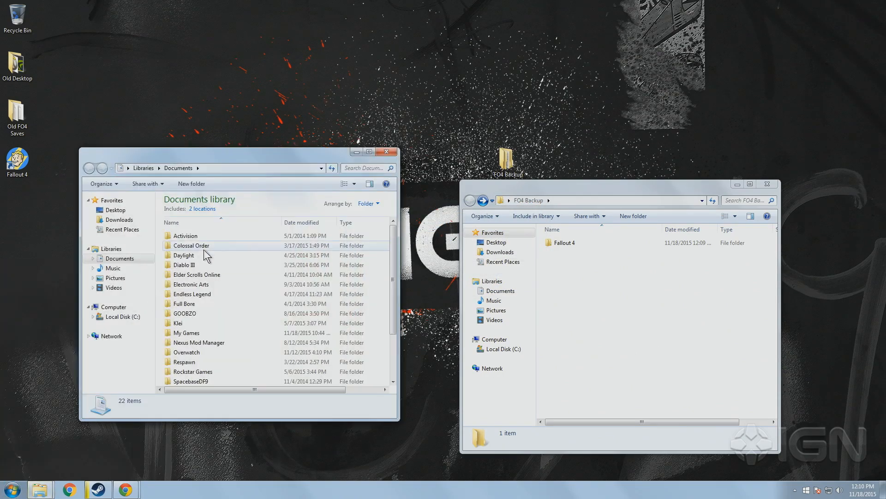
double_click(192, 332)
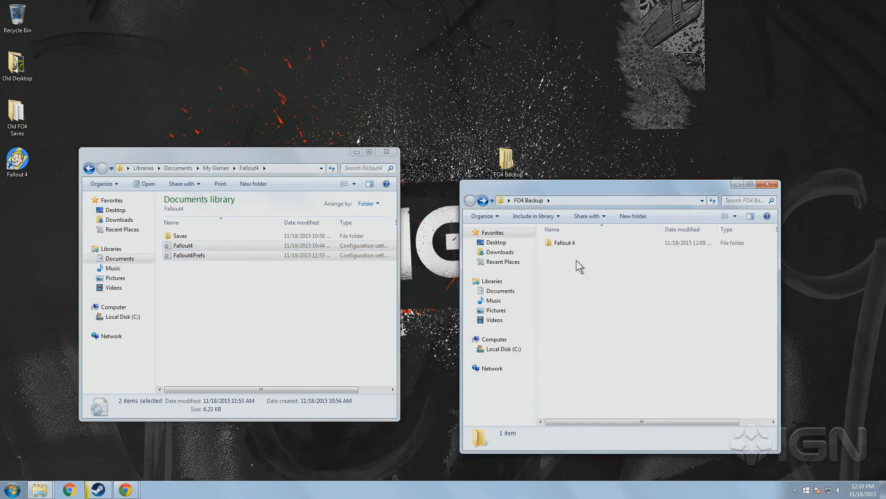
Go to Documents\My Games\Fallout4 to reach Fallout4.ini and Fallout4Prefs.ini
click(10, 488)
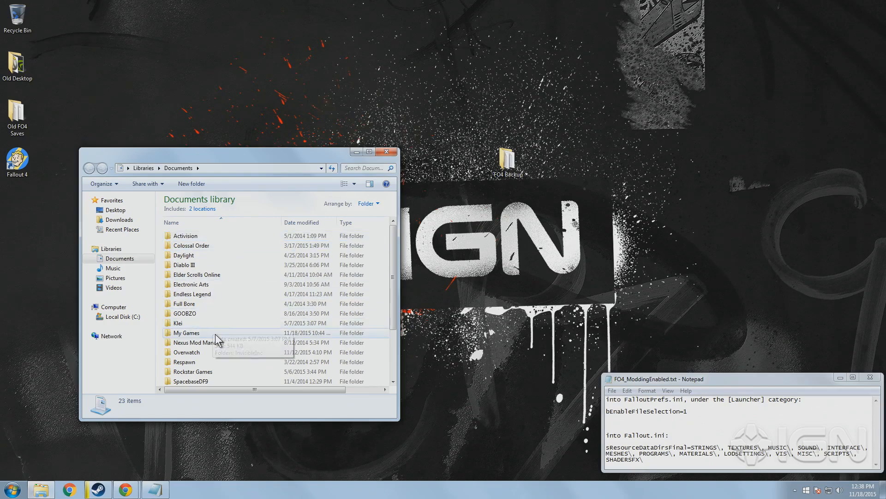
double_click(186, 332)
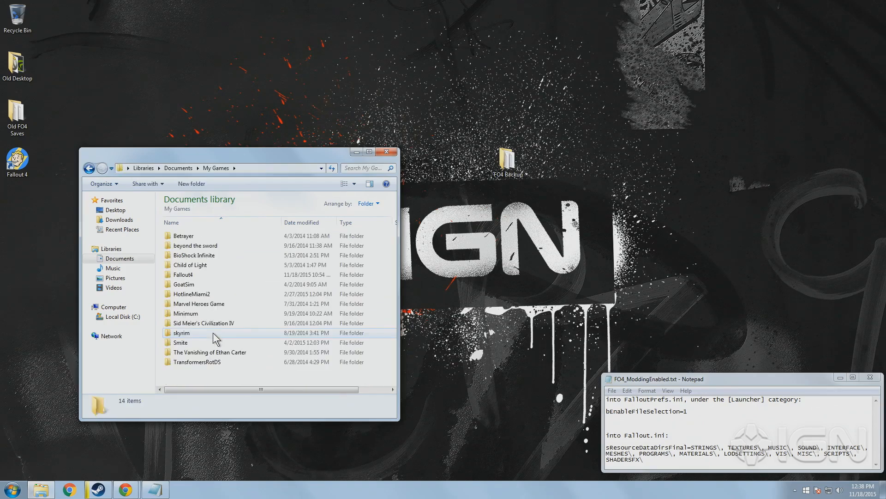
click(183, 275)
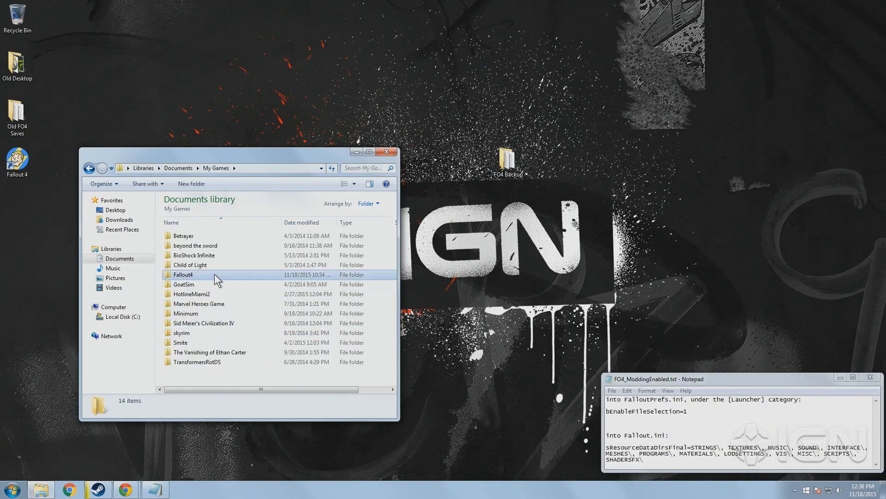
double_click(183, 275)
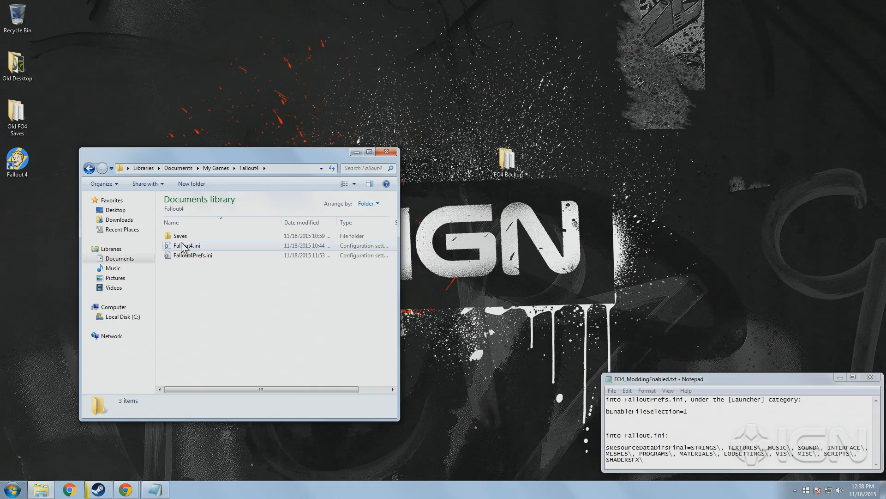
Replace Fallout4.ini's sResourceDataDirsFinal with the notes' full folder list, then save and close
double_click(187, 245)
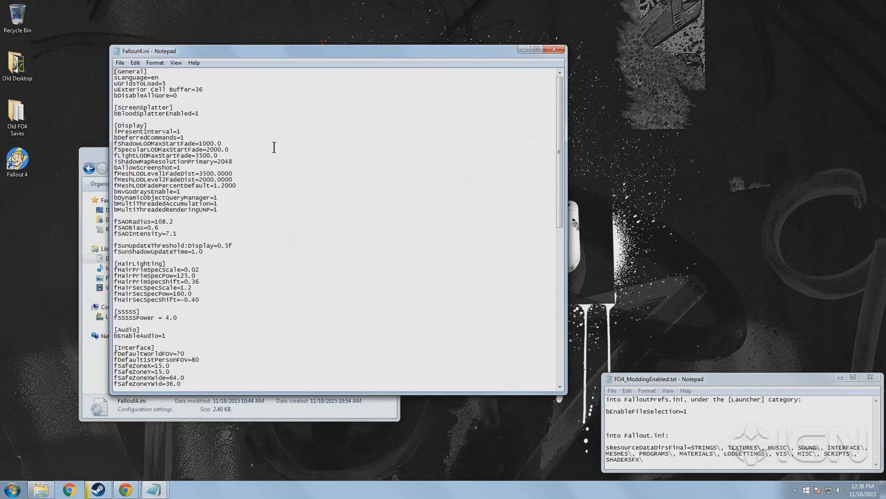
scroll(down, 3)
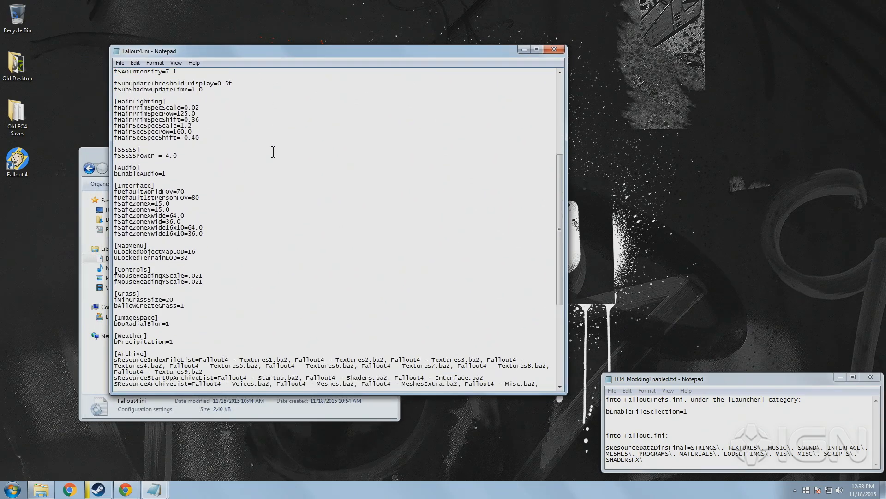
scroll(down, 3)
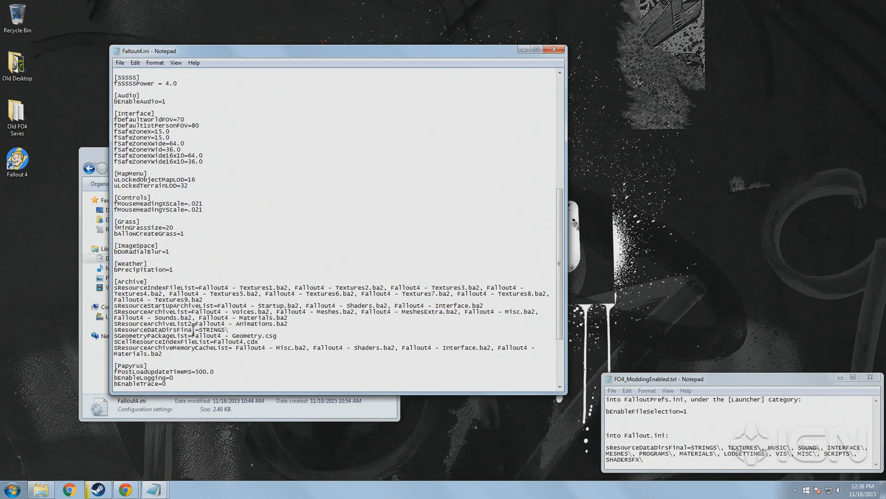
double_click(146, 329)
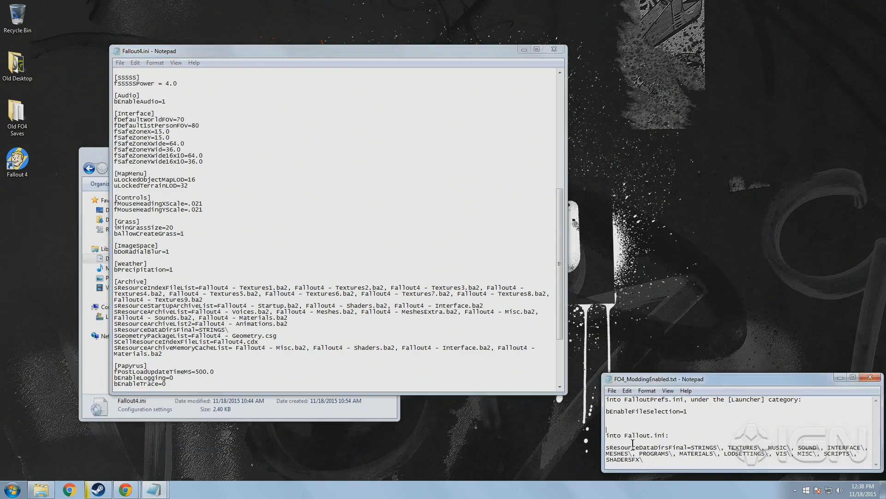
right_click(633, 453)
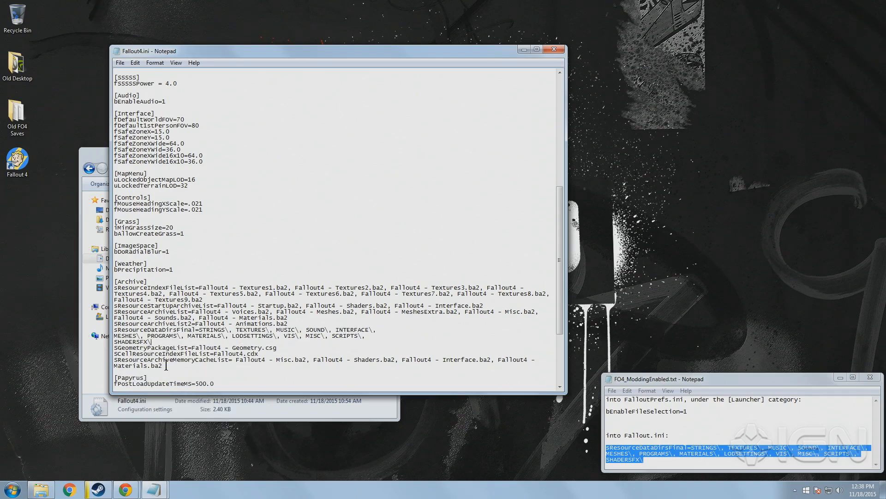
key(ctrl+s)
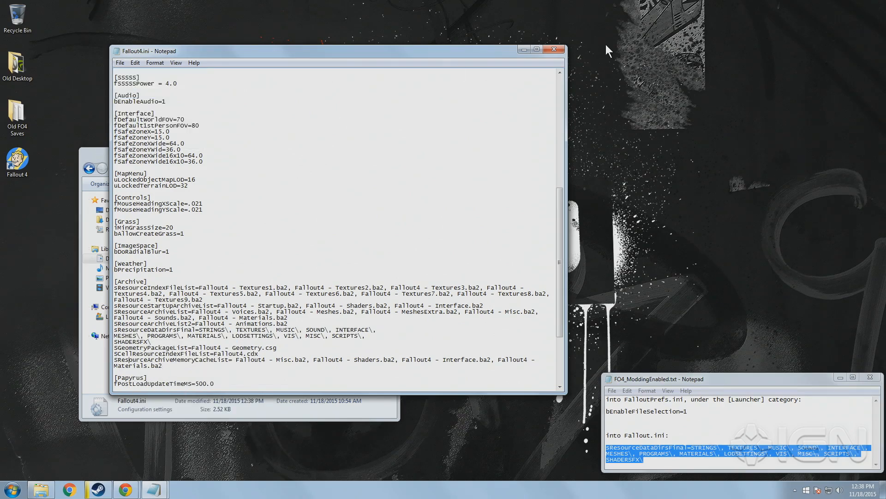
click(552, 50)
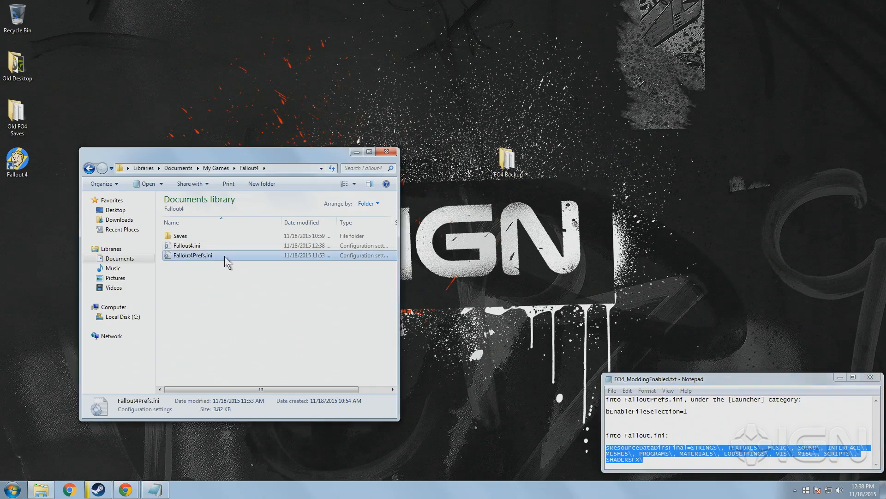
Add bEnableFileSelection=1 under [Launcher] in Fallout4Prefs.ini and save via the File menu
double_click(191, 255)
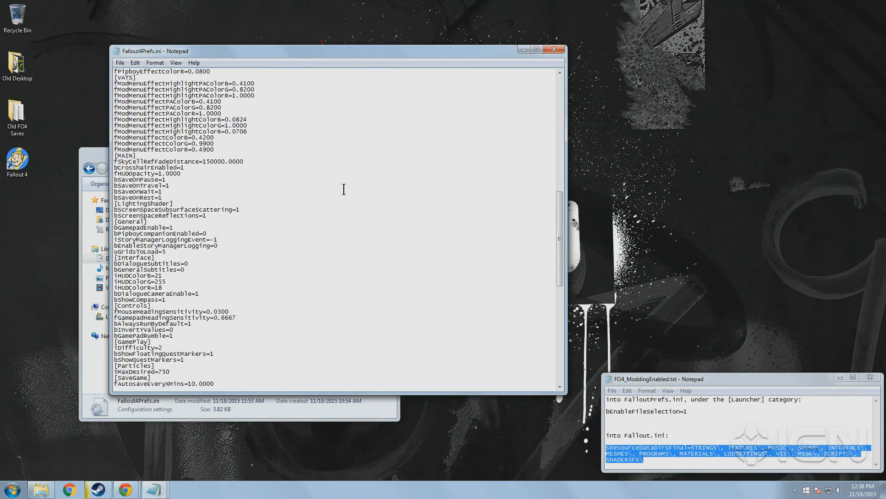
scroll(down, 3)
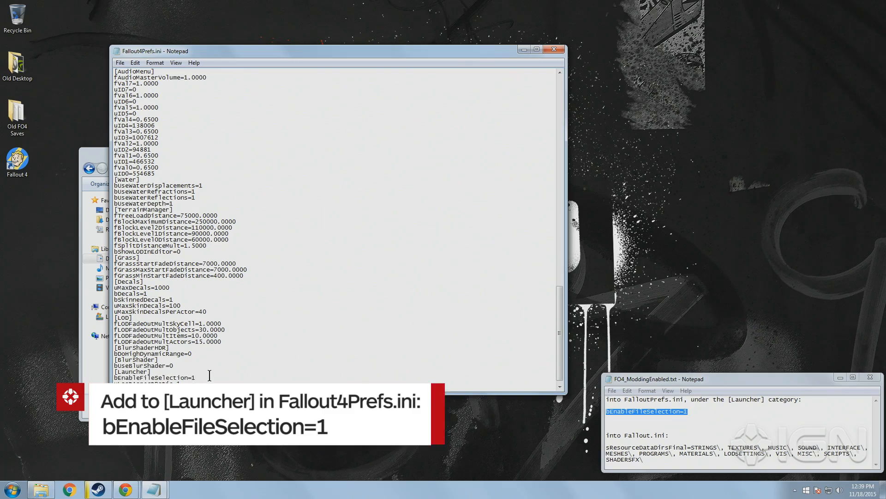
double_click(153, 377)
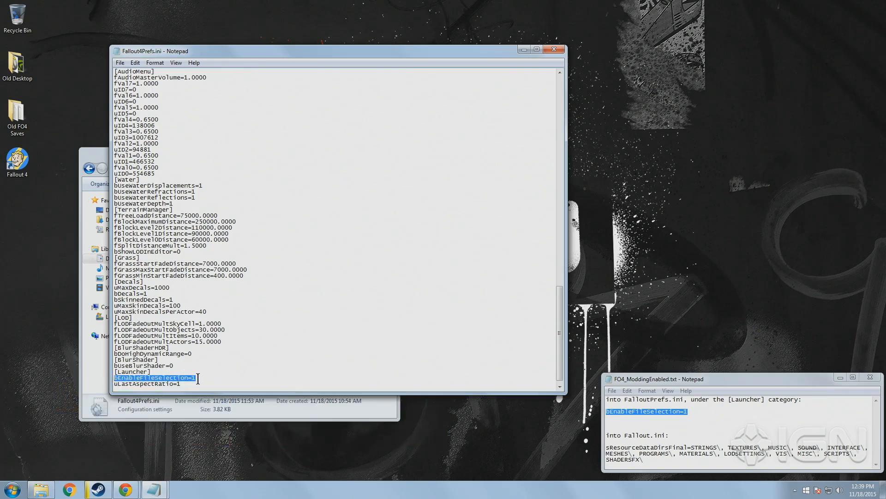
click(119, 63)
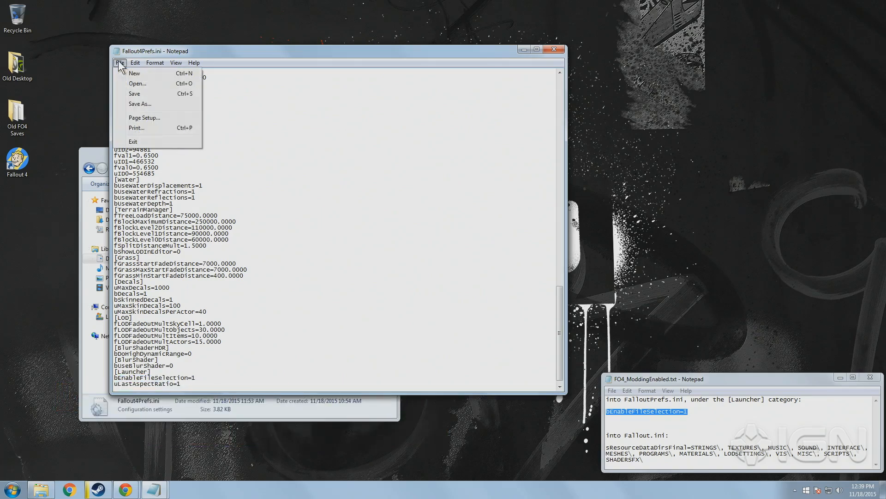
click(375, 99)
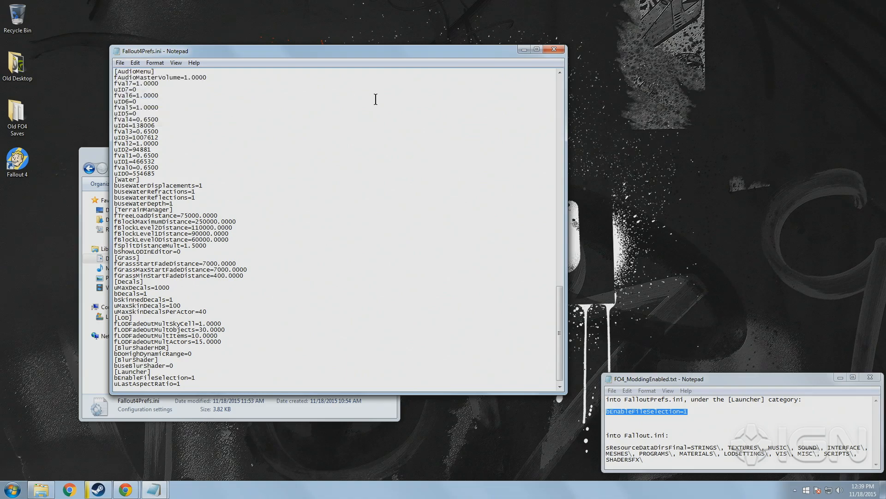
click(554, 50)
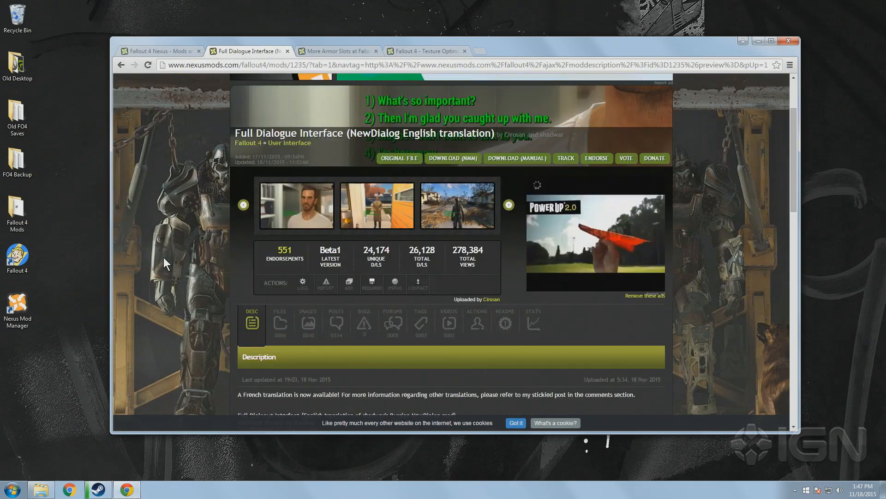
Show the Full Dialogue Interface mod page on Nexus Mods
click(279, 321)
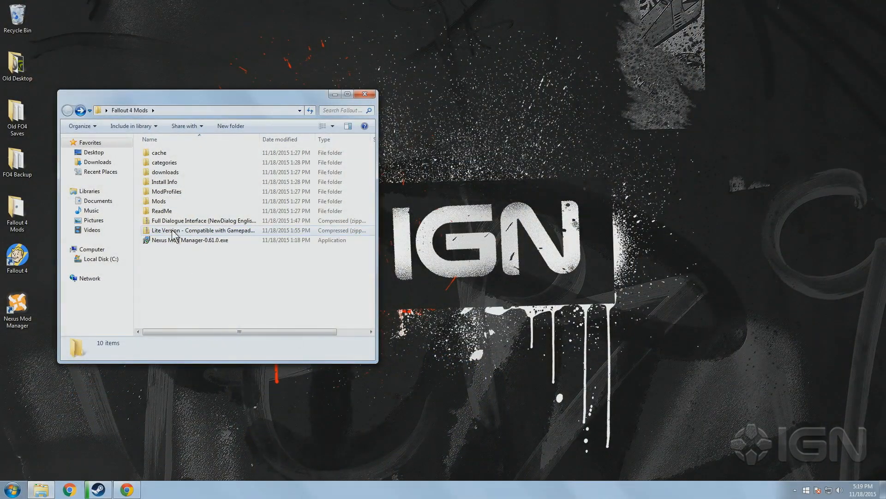
Open the Lite Version archive in 7-Zip and merge its Strings folder into Fallout 4\Data
right_click(198, 230)
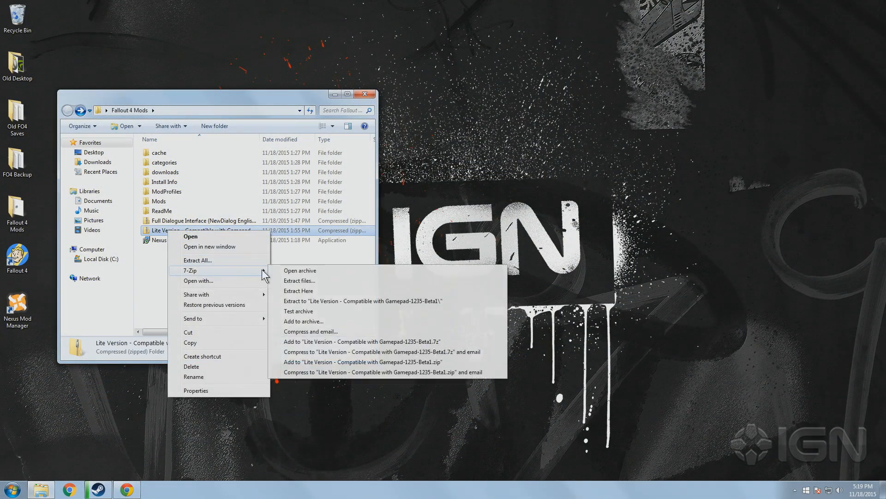
click(300, 270)
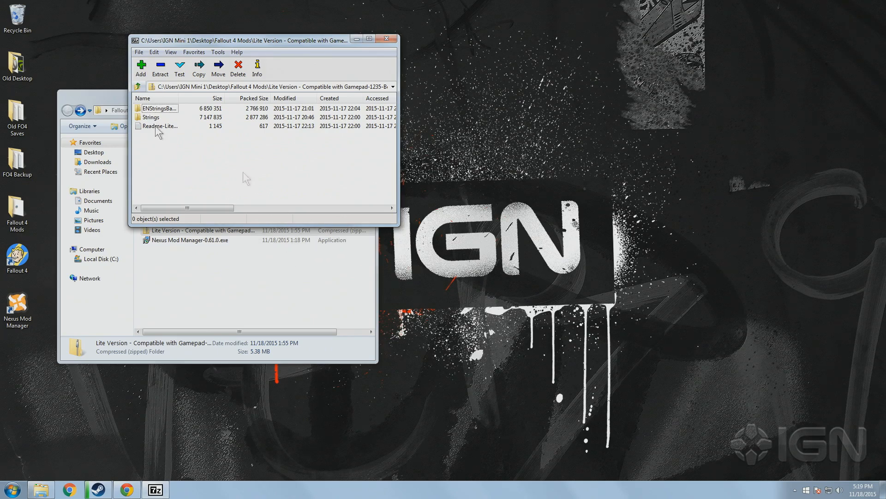
right_click(40, 489)
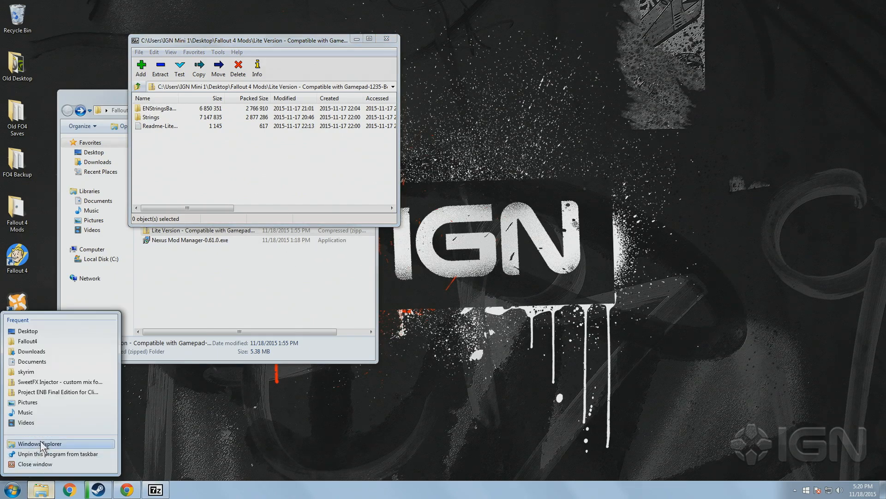
click(39, 443)
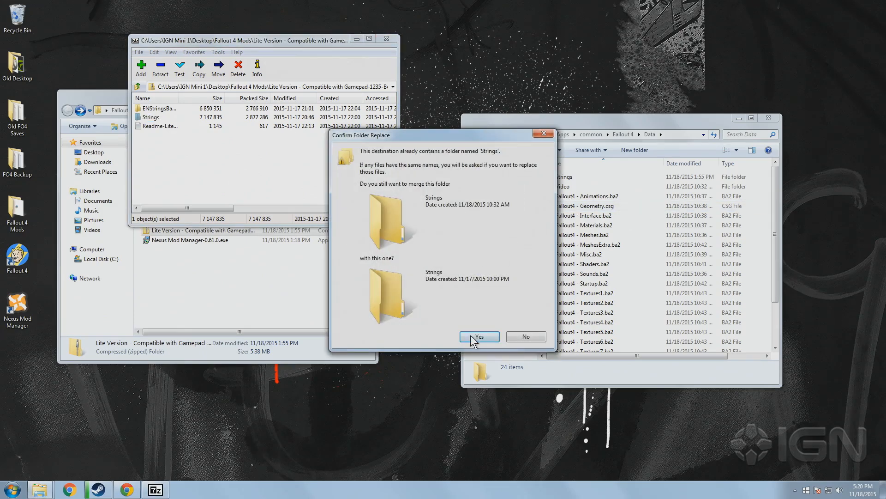
click(478, 337)
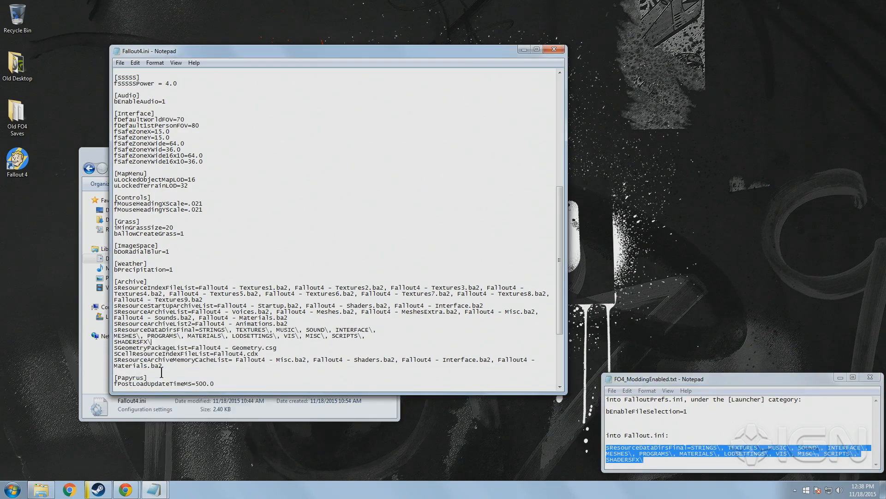
Use Notepad's menu while editing sResourceDataDirsFinal in Fallout4.ini
click(120, 62)
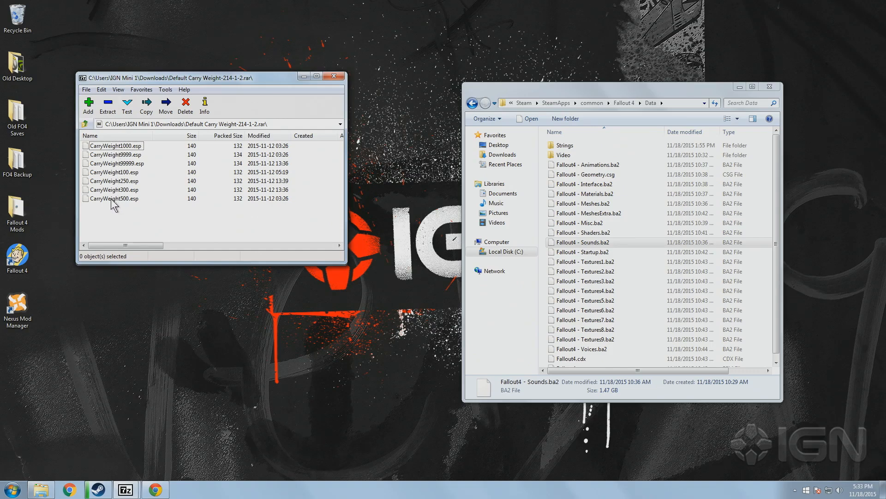
Select CarryWeight500.esp in the Default Carry Weight archive in 7-Zip
click(114, 198)
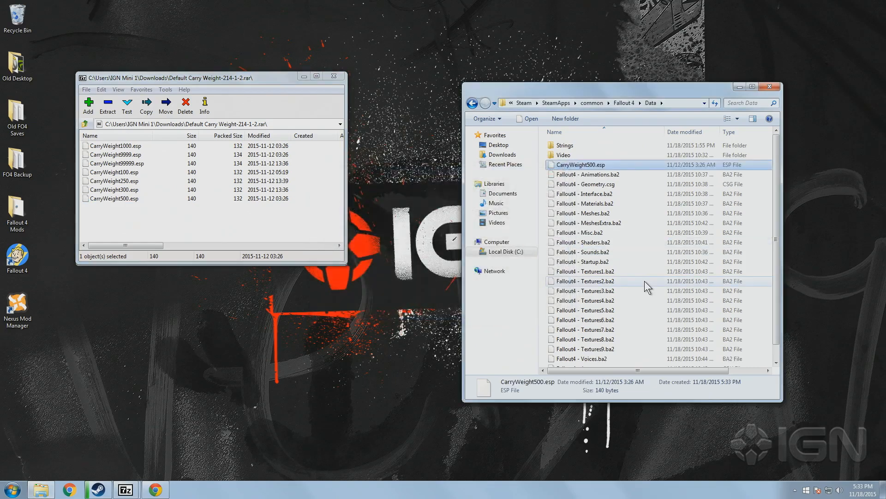
mouse_move(630, 172)
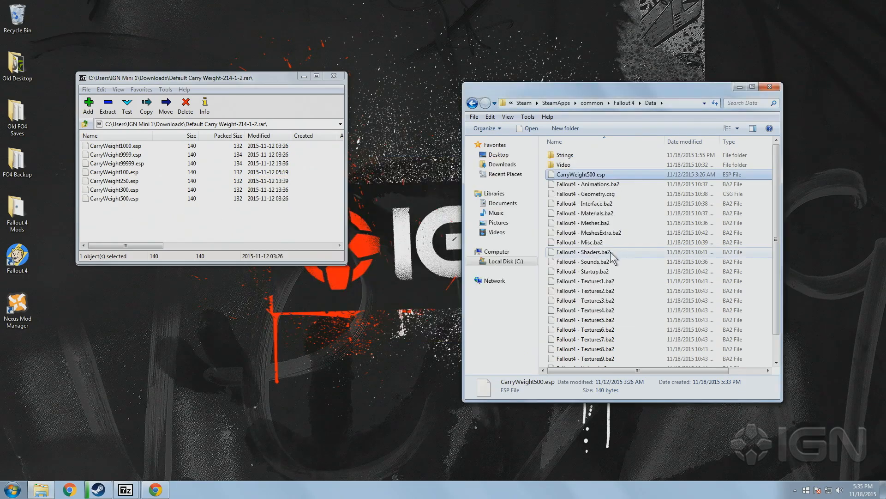
mouse_move(130, 380)
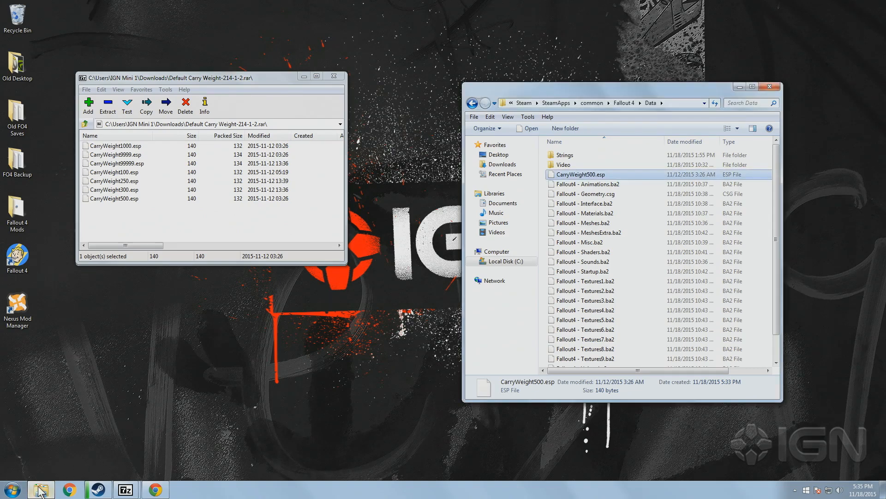
Open a new Explorer window and browse to the C:\Users\<user> home folder
click(40, 489)
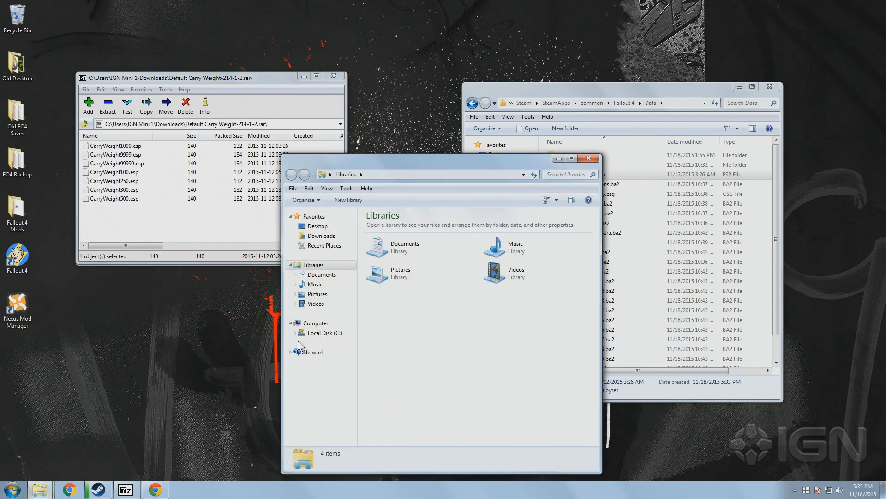
click(324, 332)
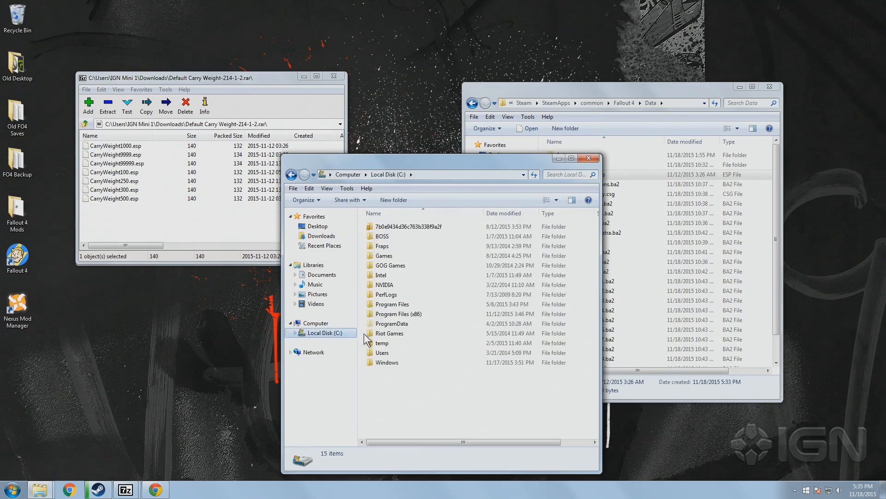
double_click(382, 353)
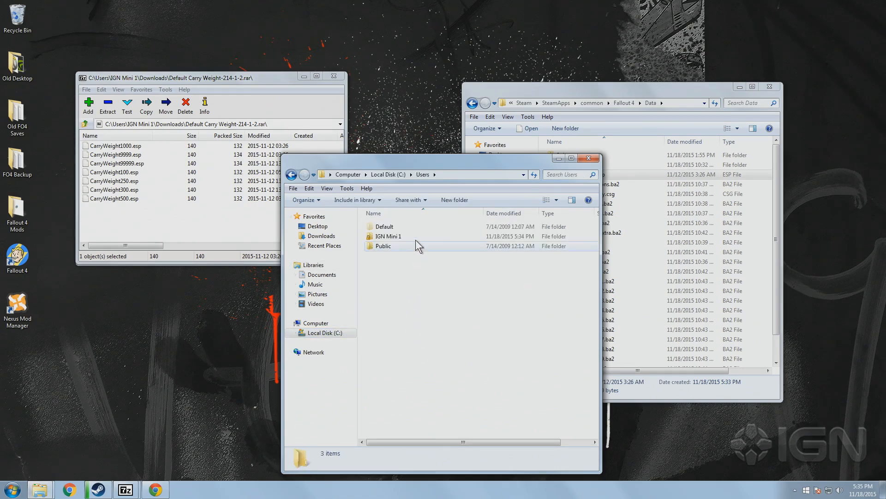
double_click(387, 236)
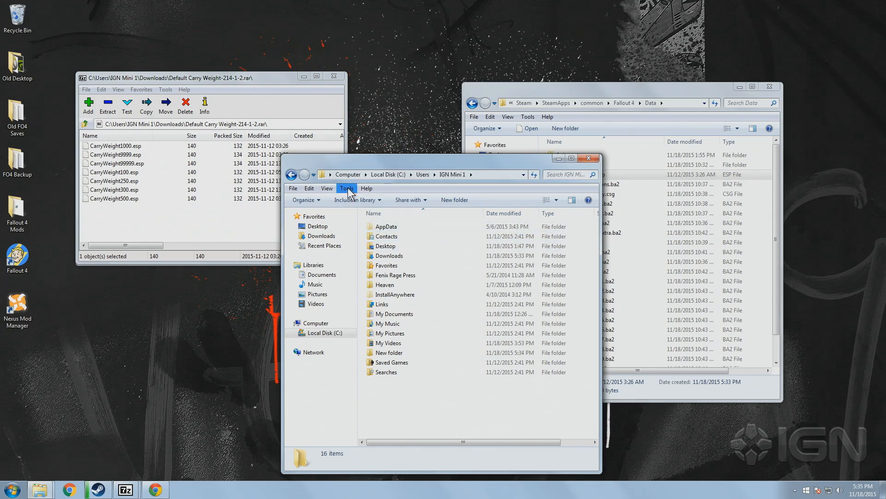
Enable 'Show hidden files, folders, and drives' in Folder Options and apply it
click(347, 188)
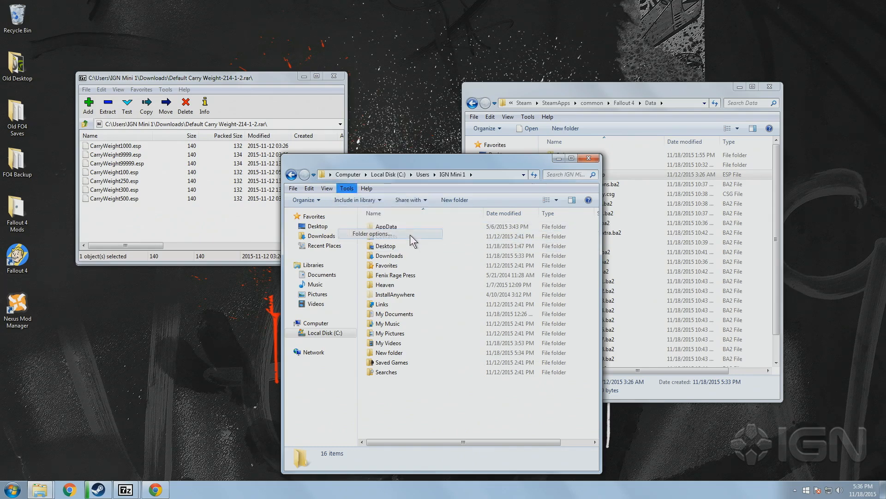
click(370, 233)
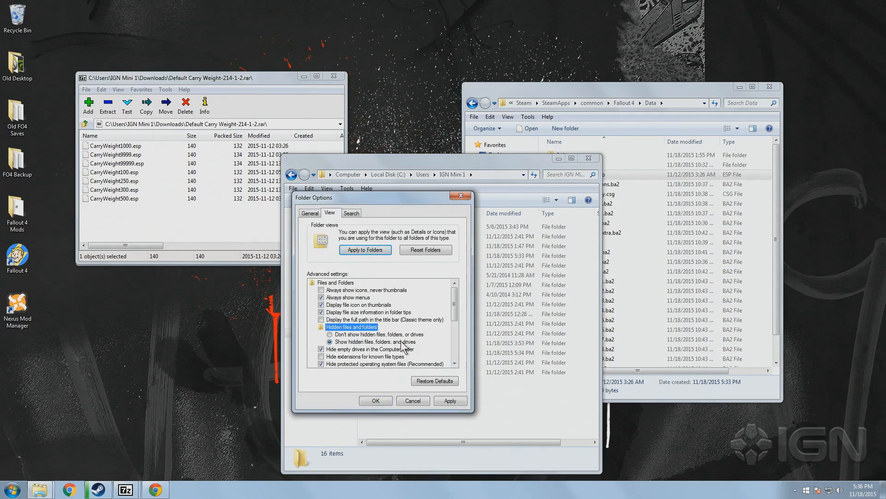
click(330, 342)
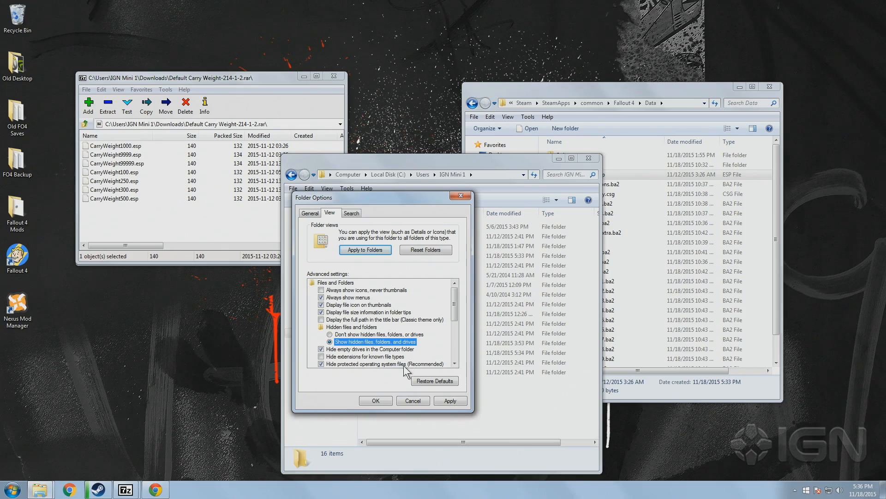
click(375, 400)
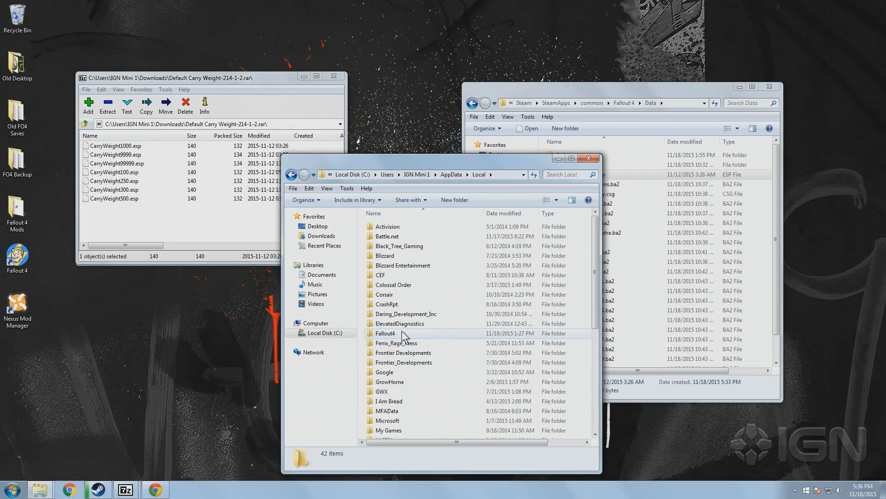
Open AppData\Local\Fallout4\plugins.txt and add CarryWeight500.esp after Fallout4.esm
double_click(385, 333)
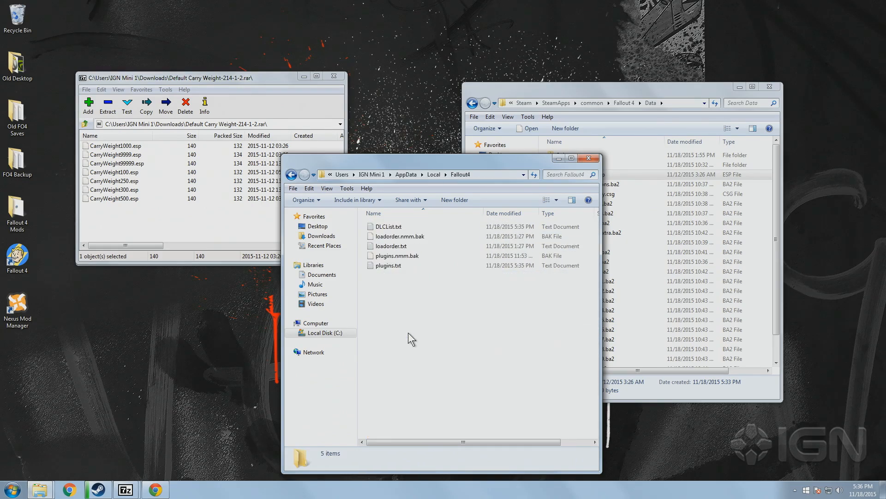
double_click(389, 265)
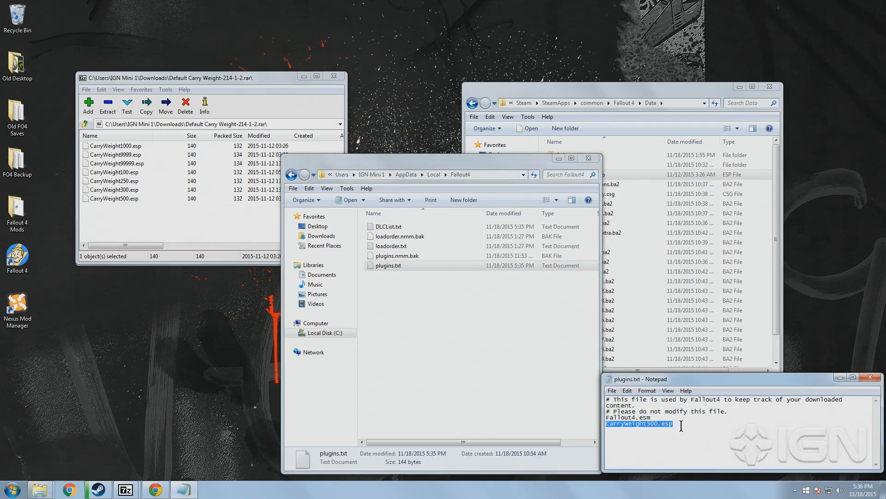
click(670, 423)
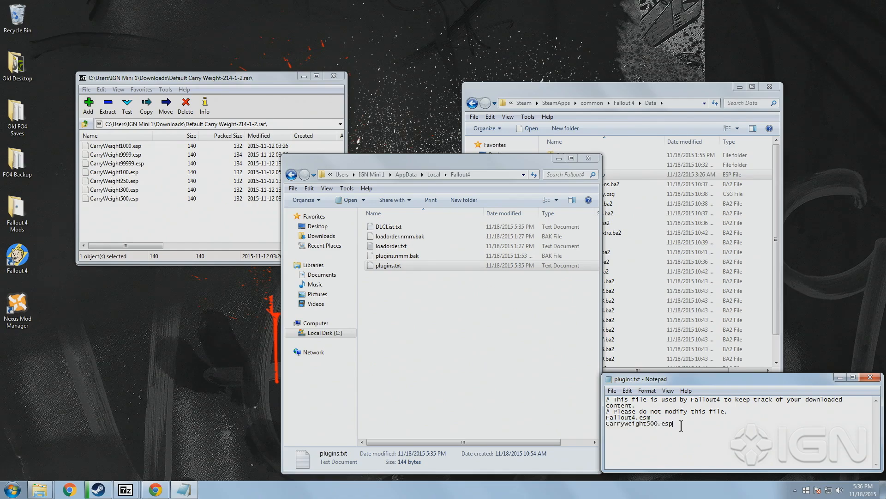